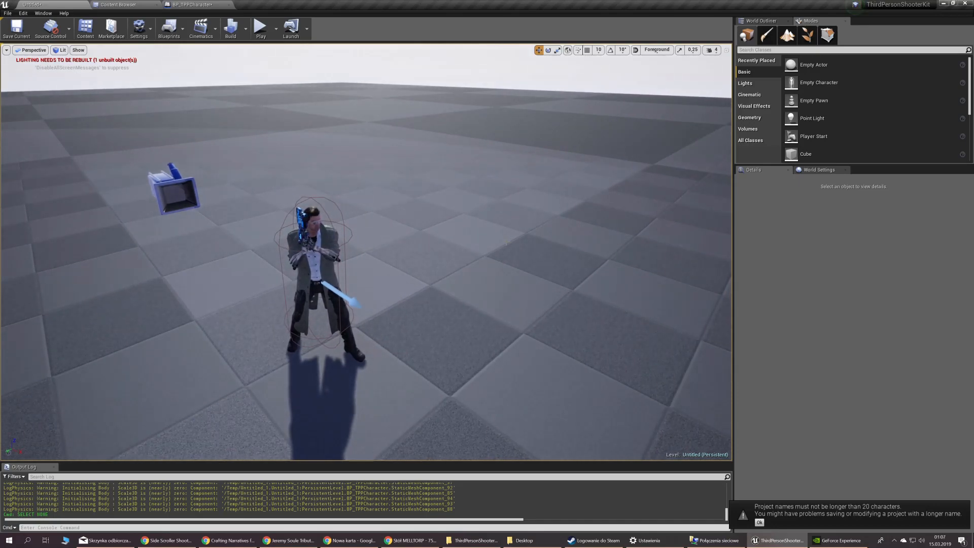
Step: Orbit the viewport around the placed character, then switch to the BP_TPPCharacter blueprint editor
left_click_drag(310, 249, 504, 240)
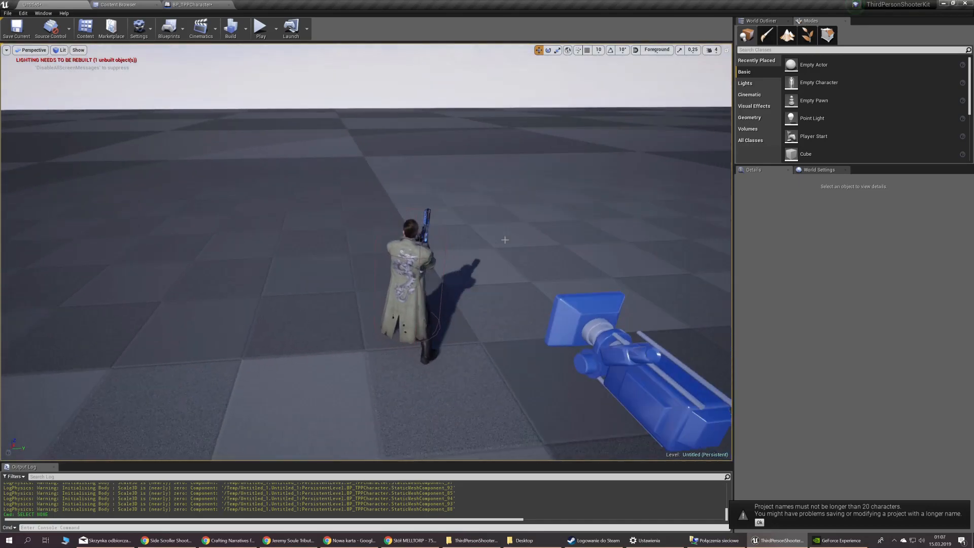
left_click(186, 4)
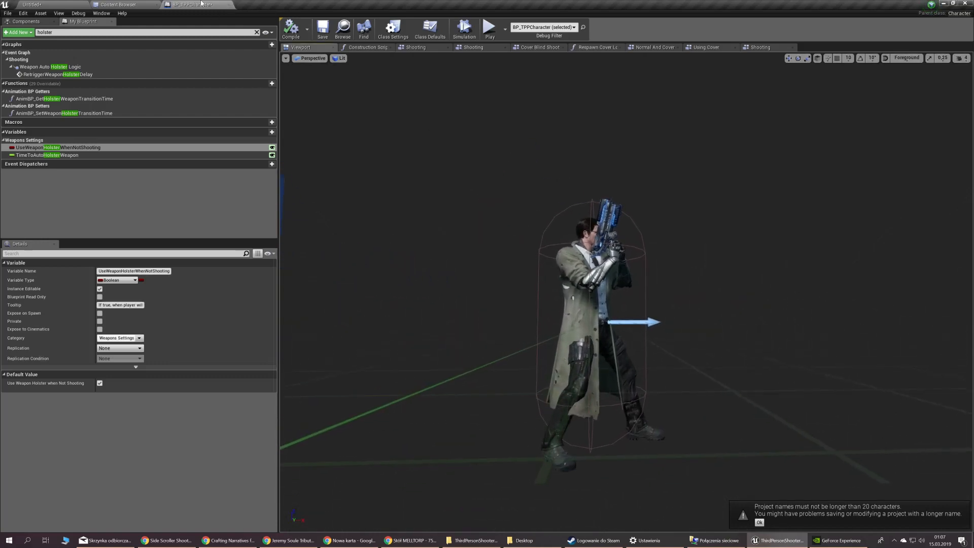
Step: Open BP_TPPCharacterMannequin from the Content Browser's Blueprints folder
left_click(113, 4)
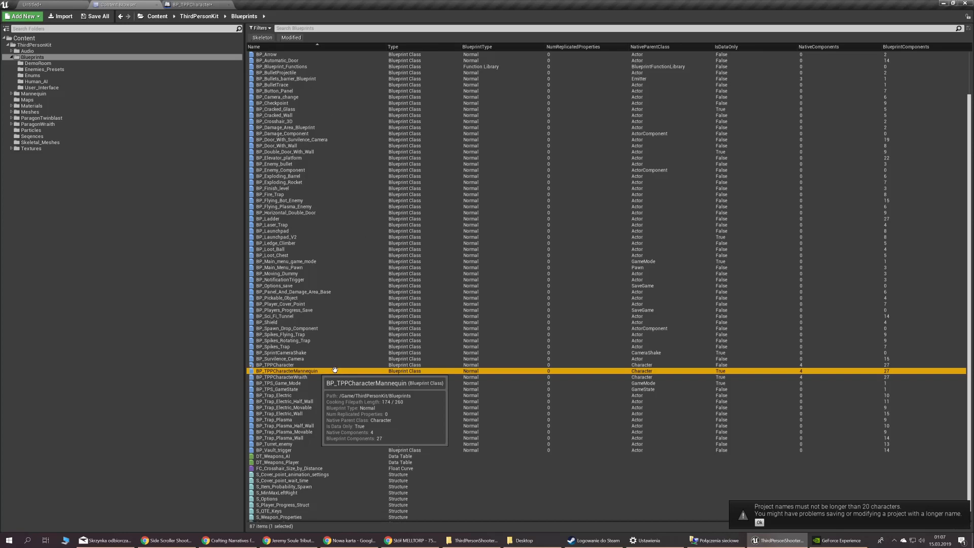
double_click(288, 370)
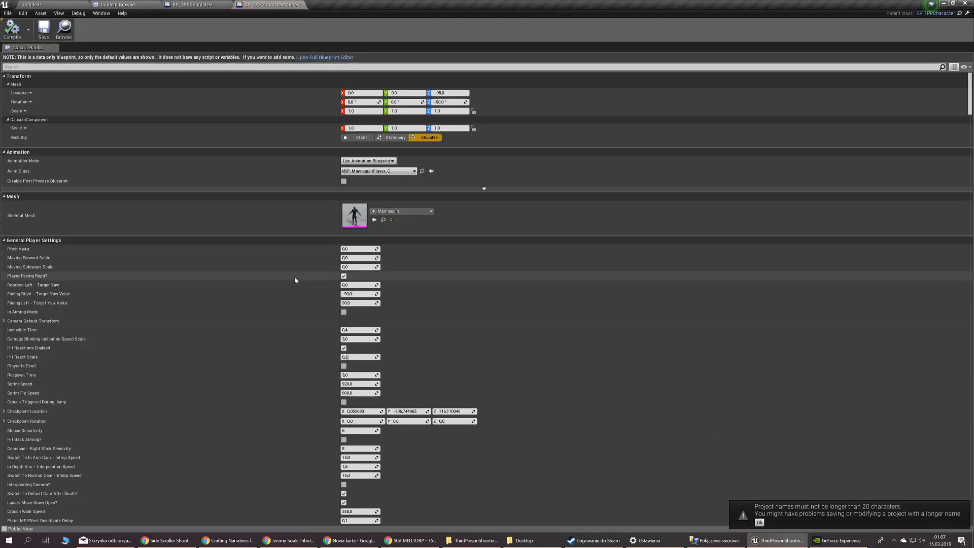
mouse_move(288, 127)
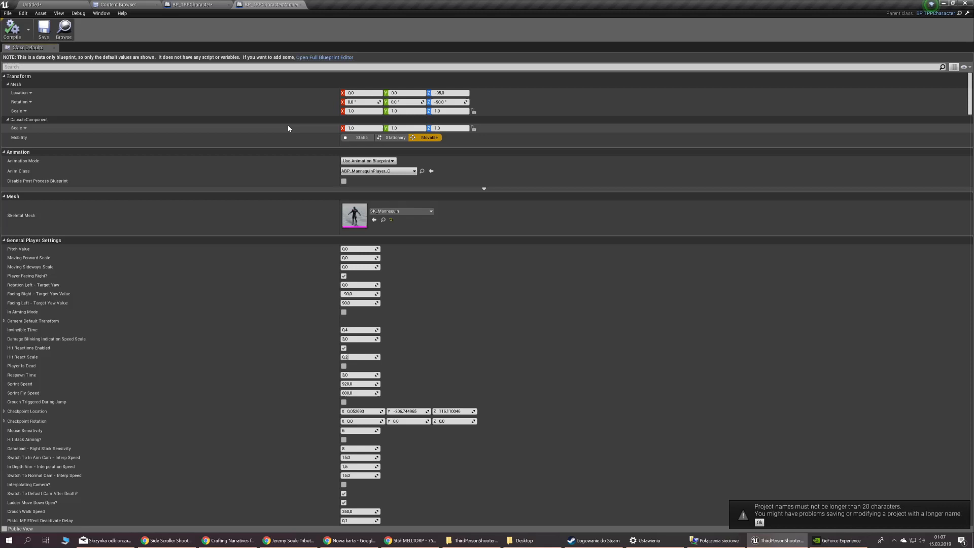
mouse_move(353, 215)
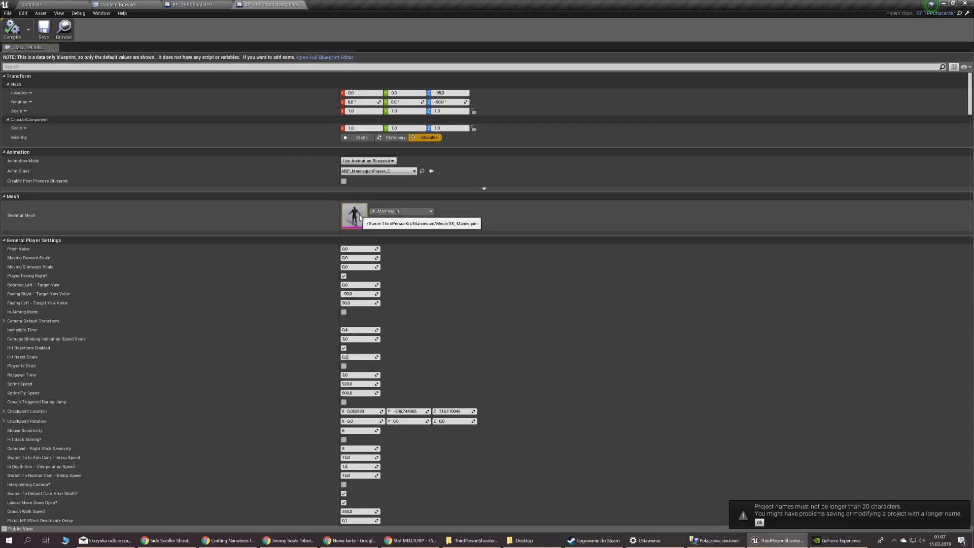
Step: Paste the SK_Mannequin skeletal mesh into BP_TPPCharacter and set Anim Class to ABP_MannequinPlayer
right_click(401, 211)
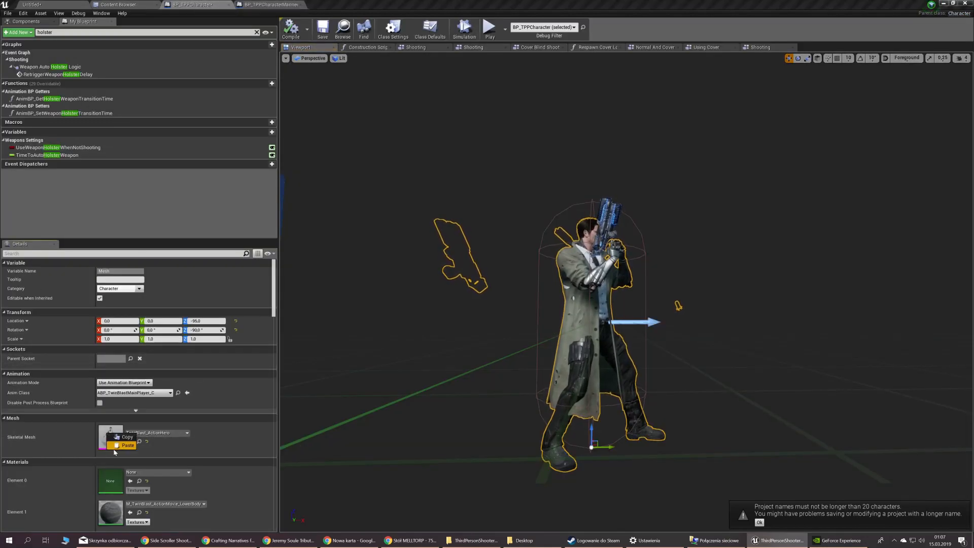
left_click(127, 445)
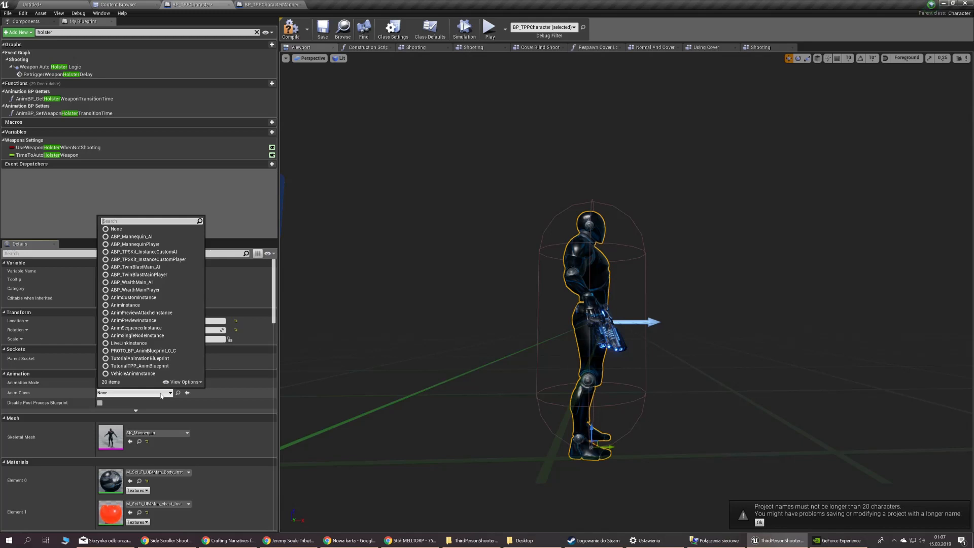
mouse_move(132, 244)
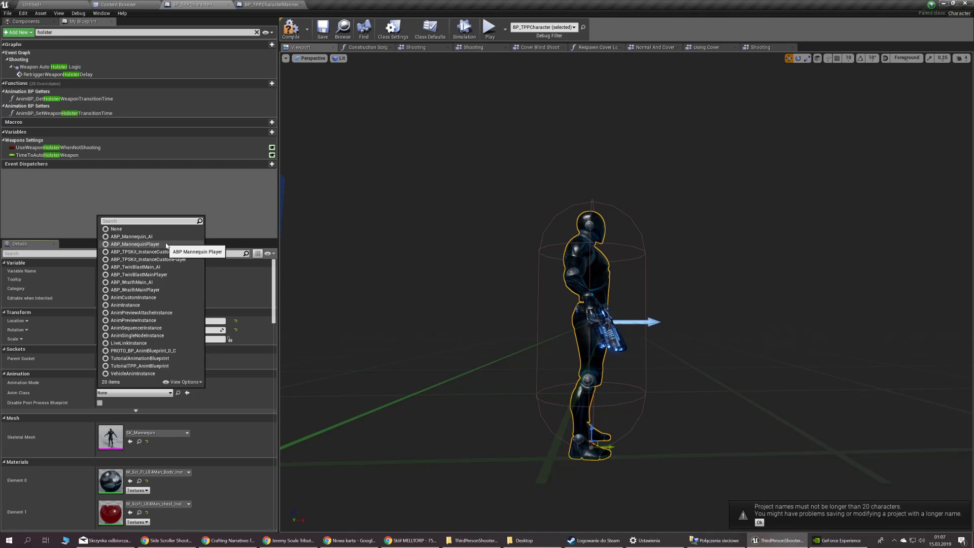
left_click(129, 244)
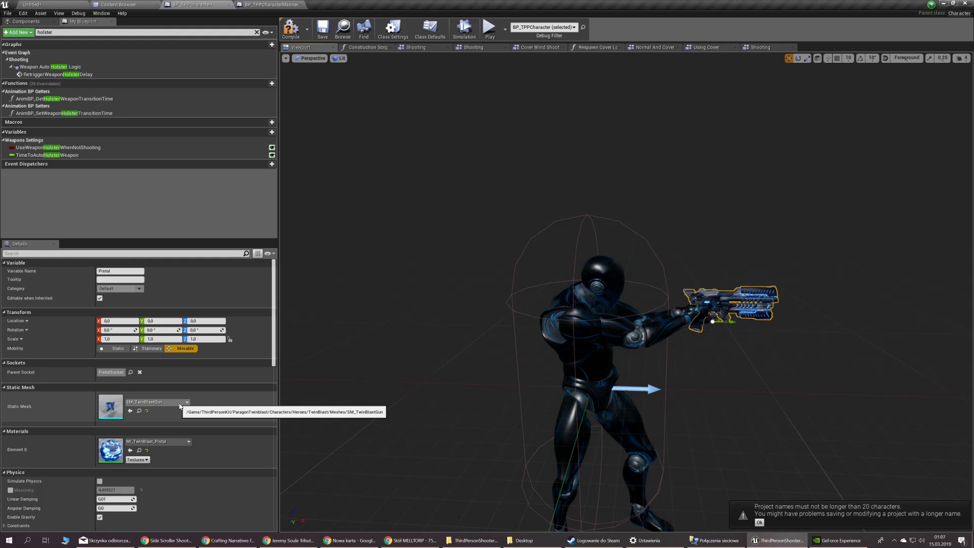
Step: Swap Pistol to SM_simple_gun and Pistol Silenced to SM_simple_gun_silenced
left_click(187, 403)
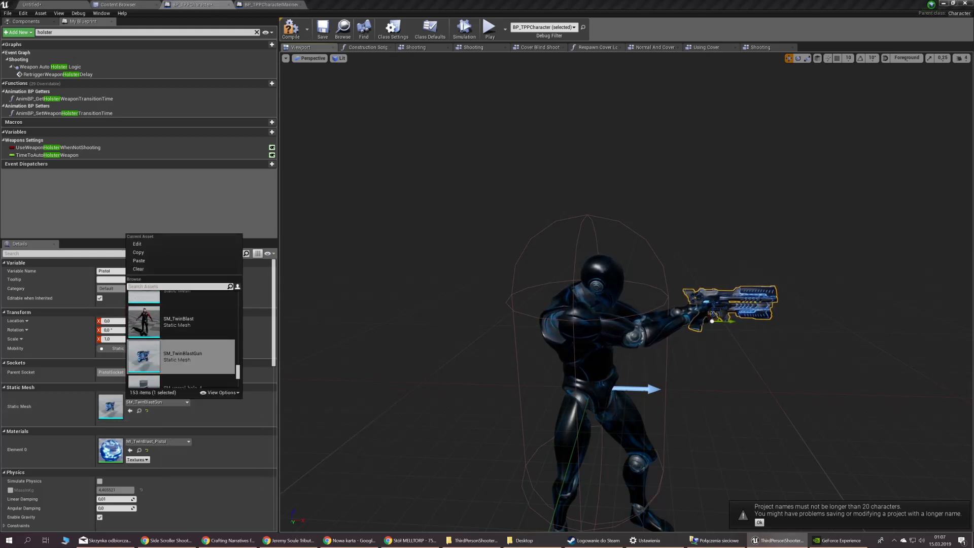
type("pistol")
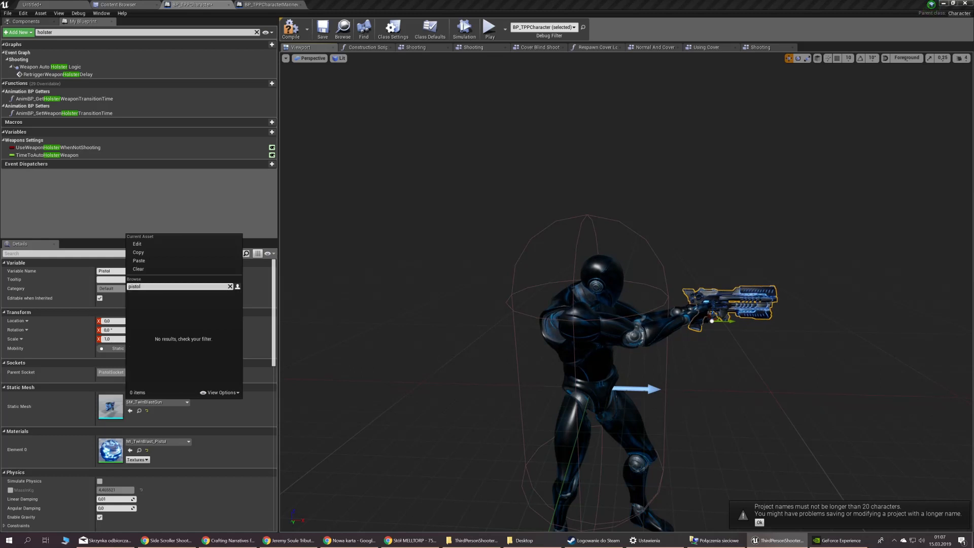
type("gun")
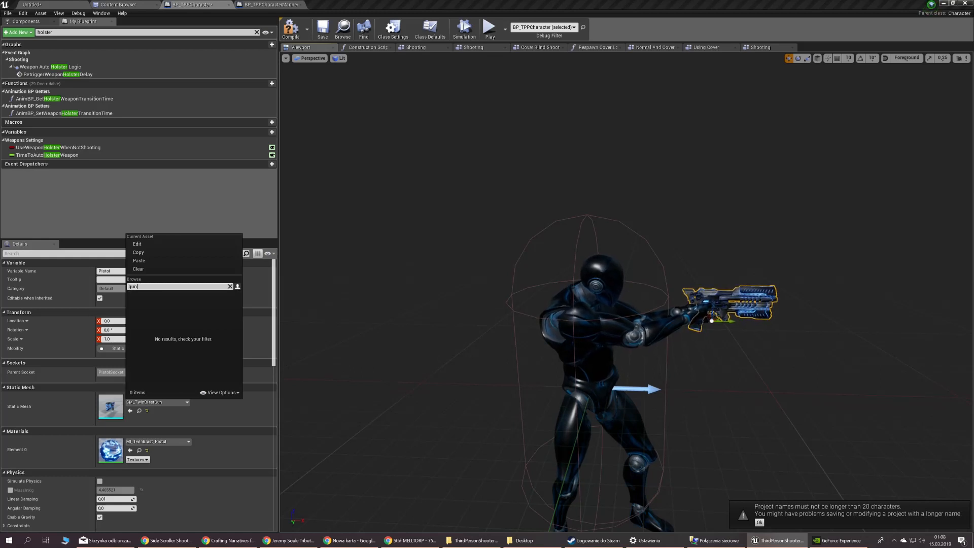
mouse_move(197, 343)
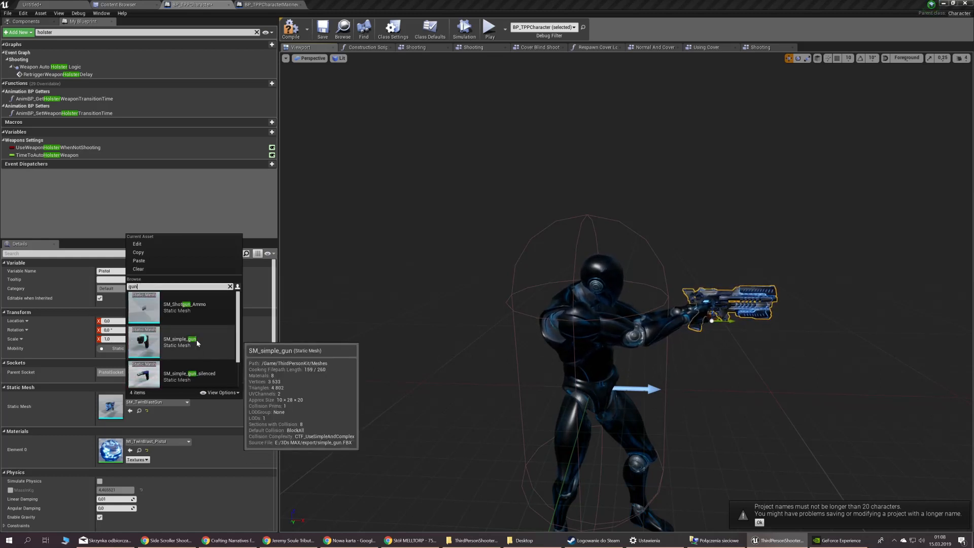
left_click(180, 342)
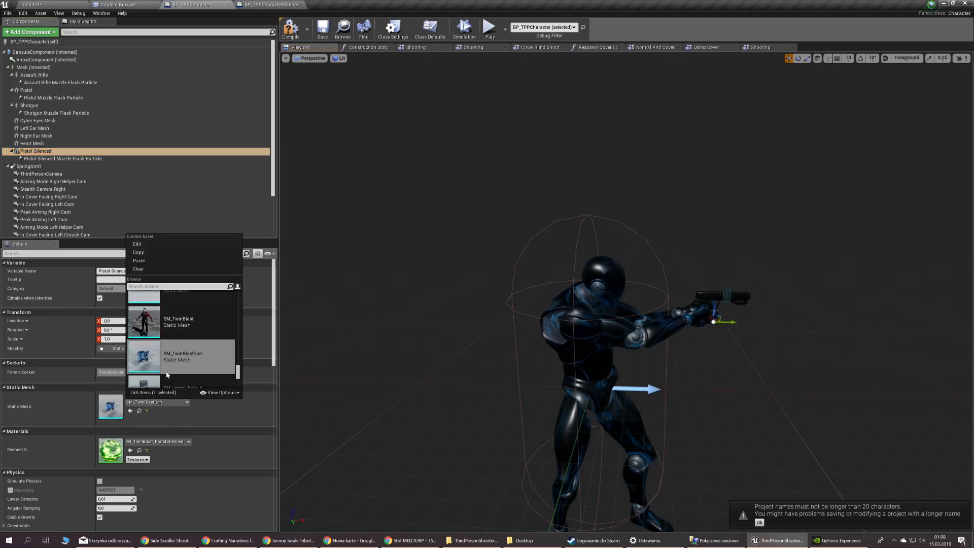
type("silen")
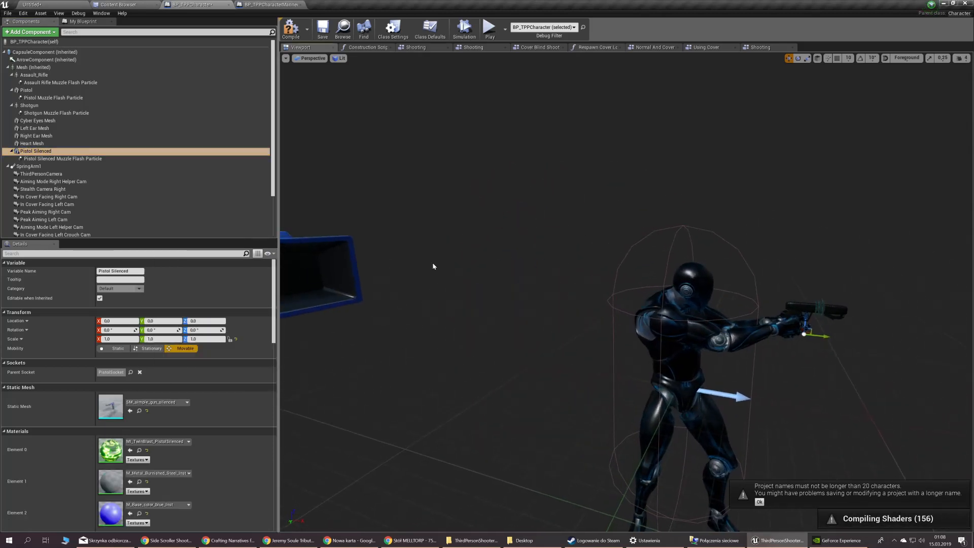
Step: Find AddSciFiAddOns in My Blueprint and enable its default value
left_click(80, 23)
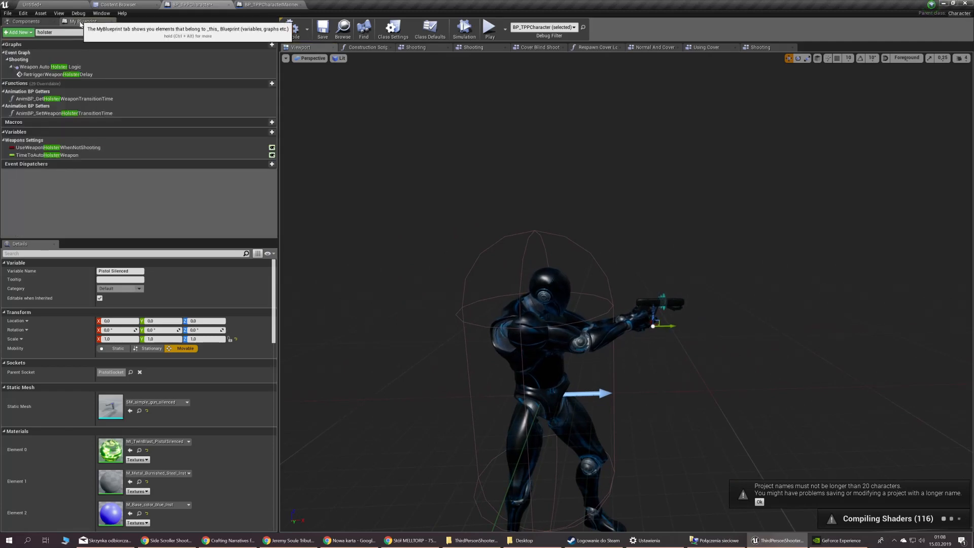
type("Sci")
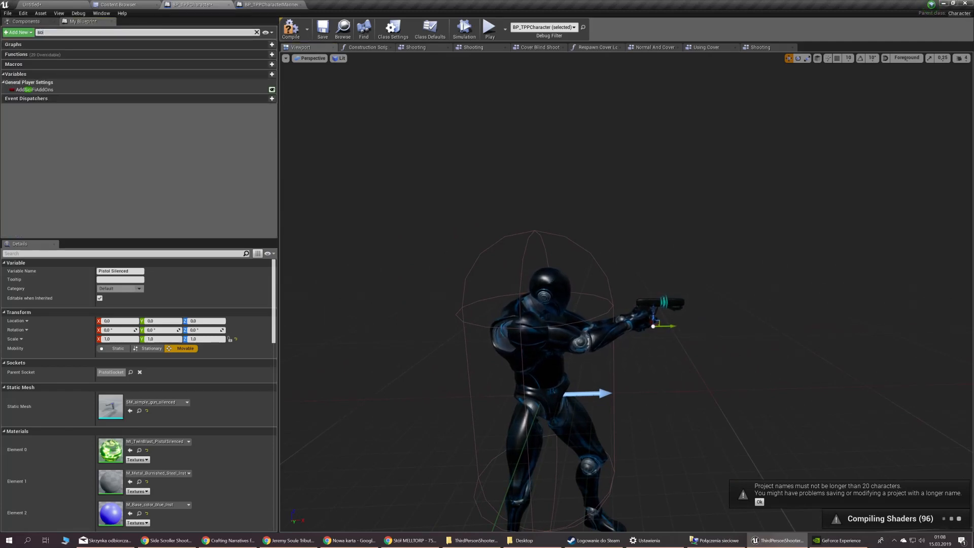
left_click(29, 89)
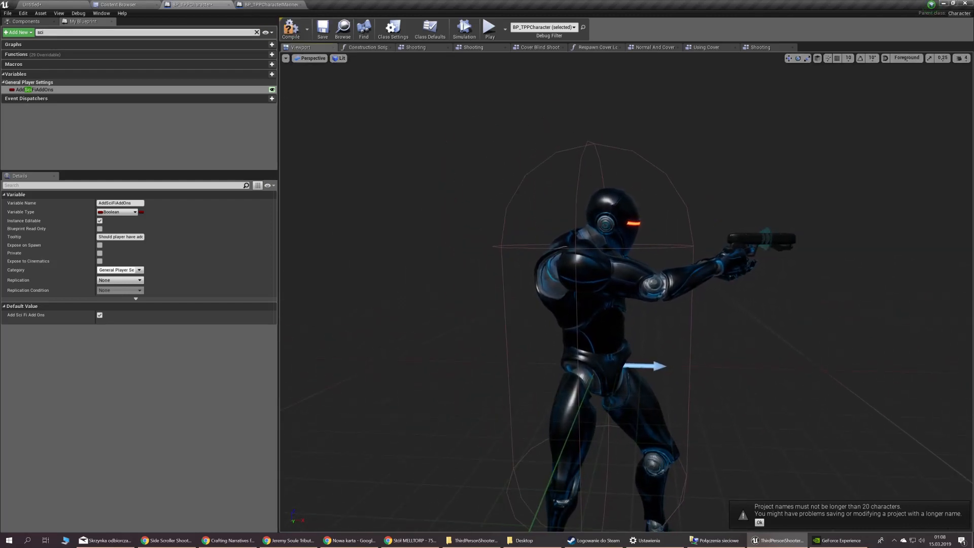
type("montage")
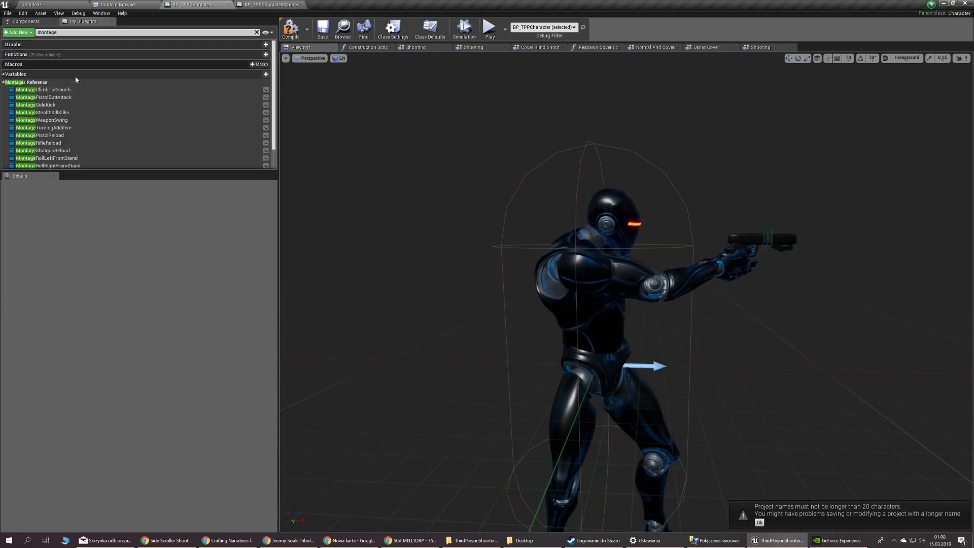
Step: Select MontageRollRightFromStand to view its AM_RollRightStandingToStand default
left_click(34, 120)
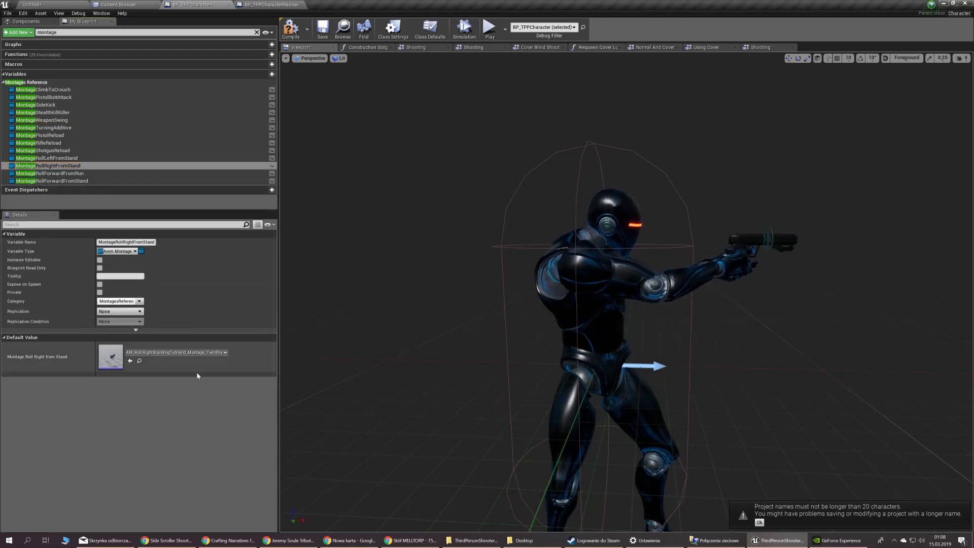
mouse_move(261, 6)
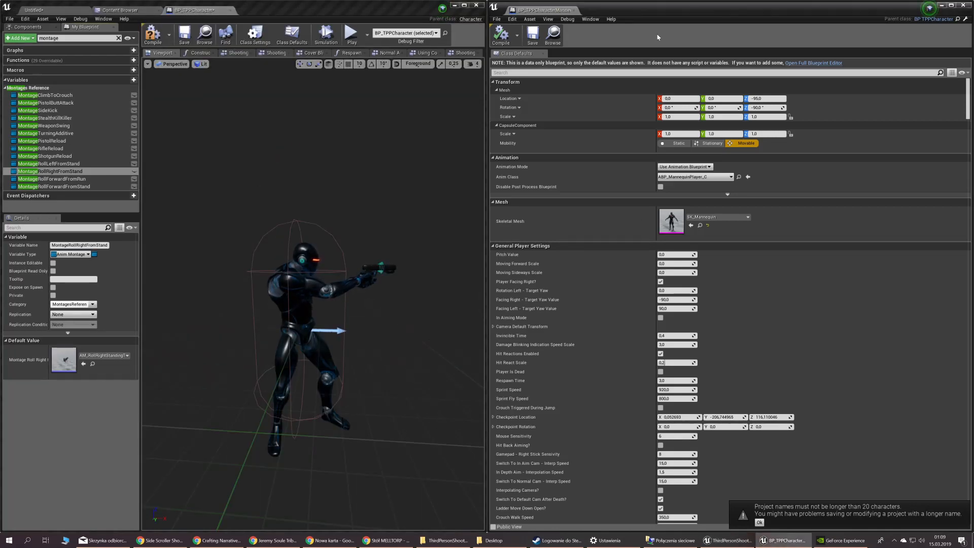
mouse_move(551, 11)
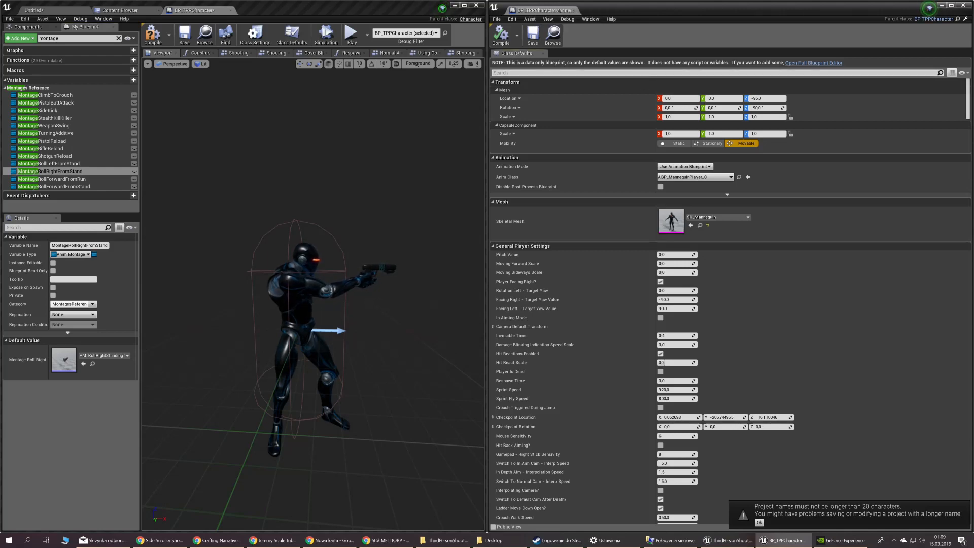
Step: Copy Mannequin montages into Pistol Butt Attack, Side Kick, Stealth Kill and Weapon Swing
type("montage")
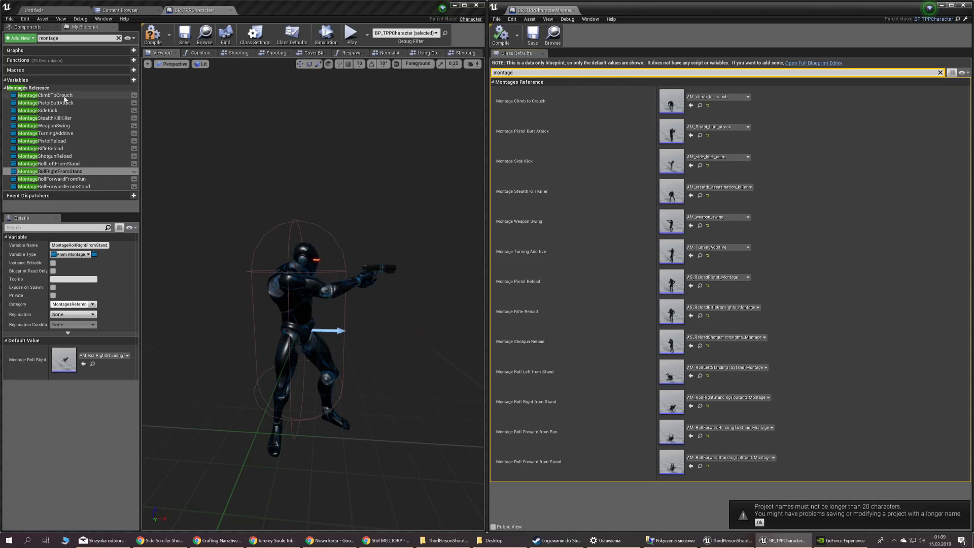
mouse_move(38, 95)
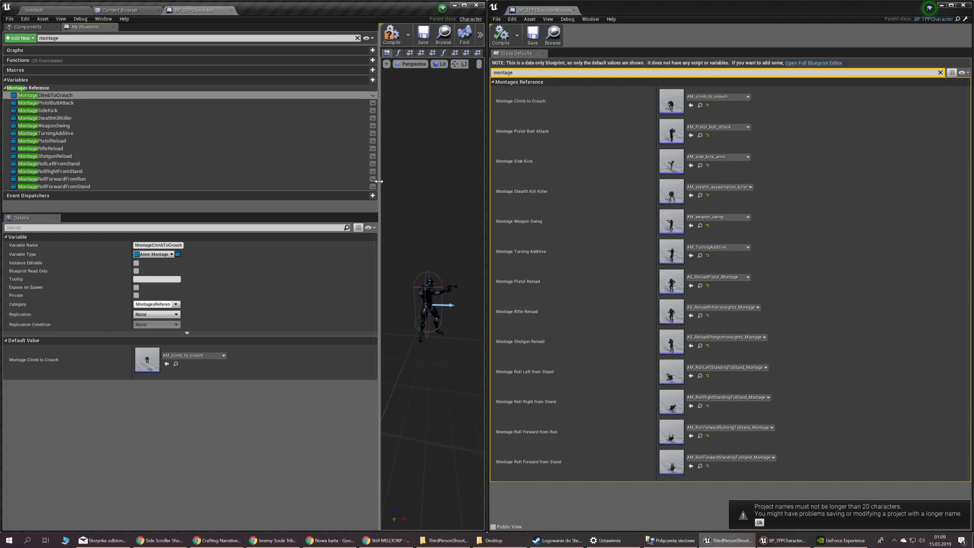
mouse_move(621, 123)
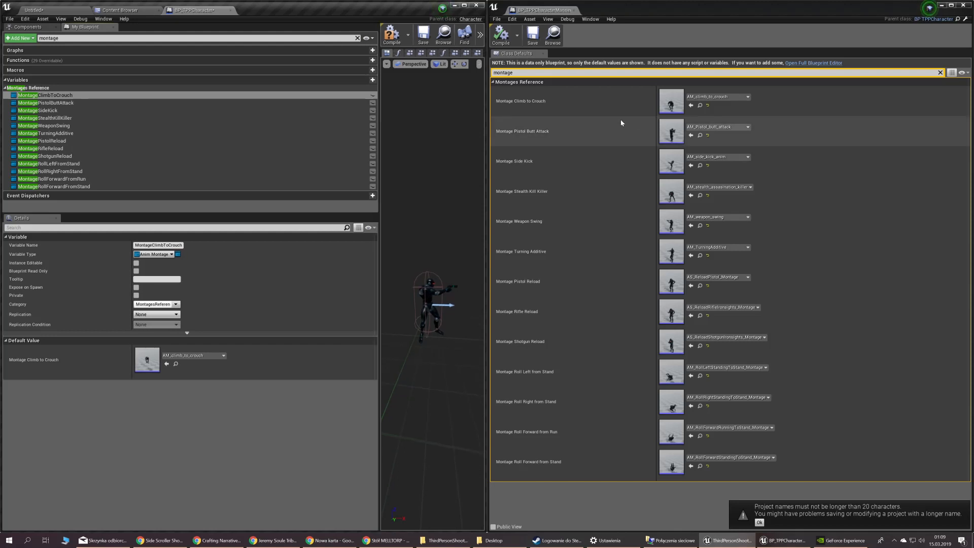
mouse_move(671, 101)
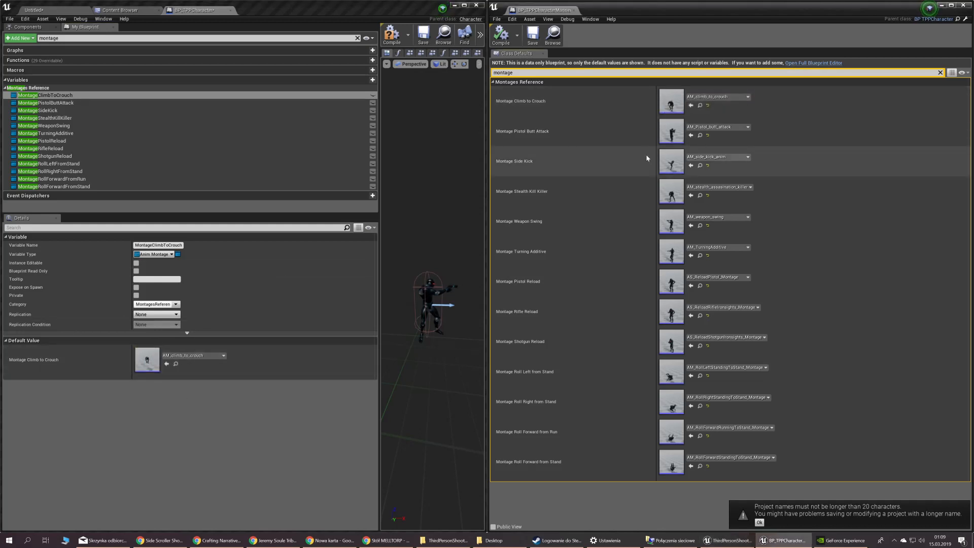
mouse_move(672, 99)
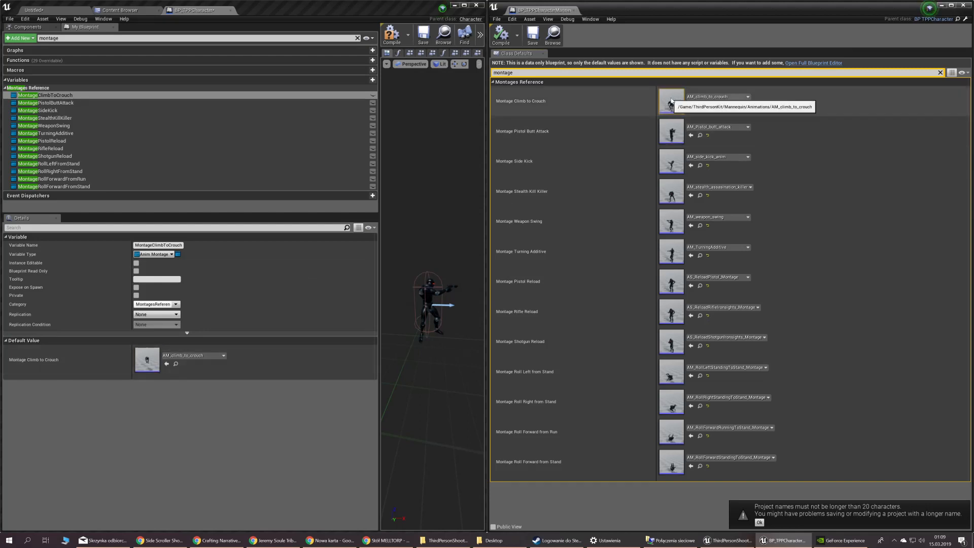
mouse_move(527, 107)
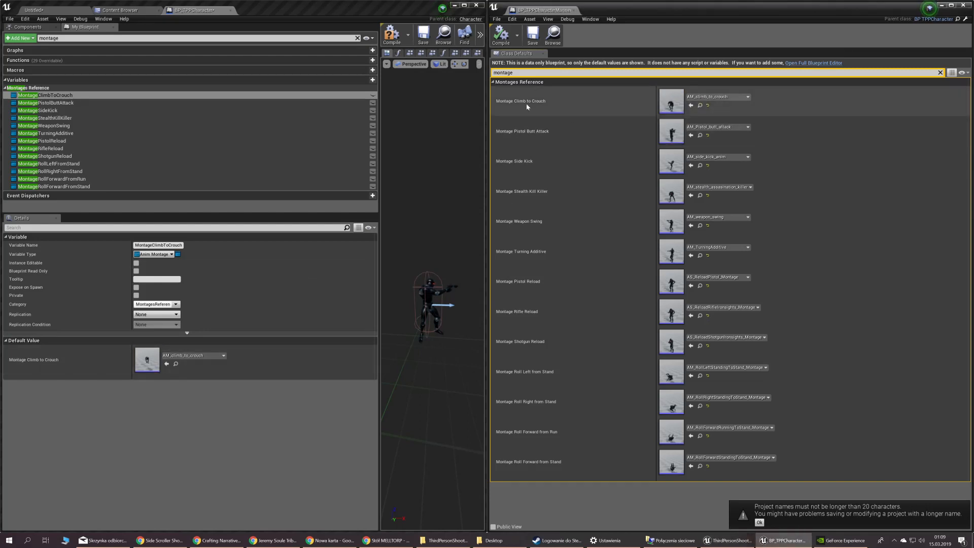
right_click(147, 359)
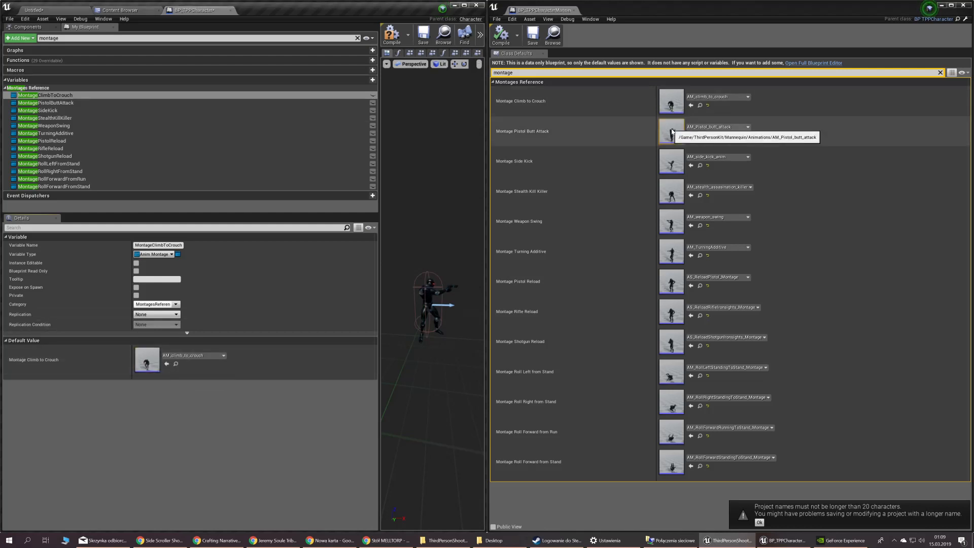
mouse_move(106, 143)
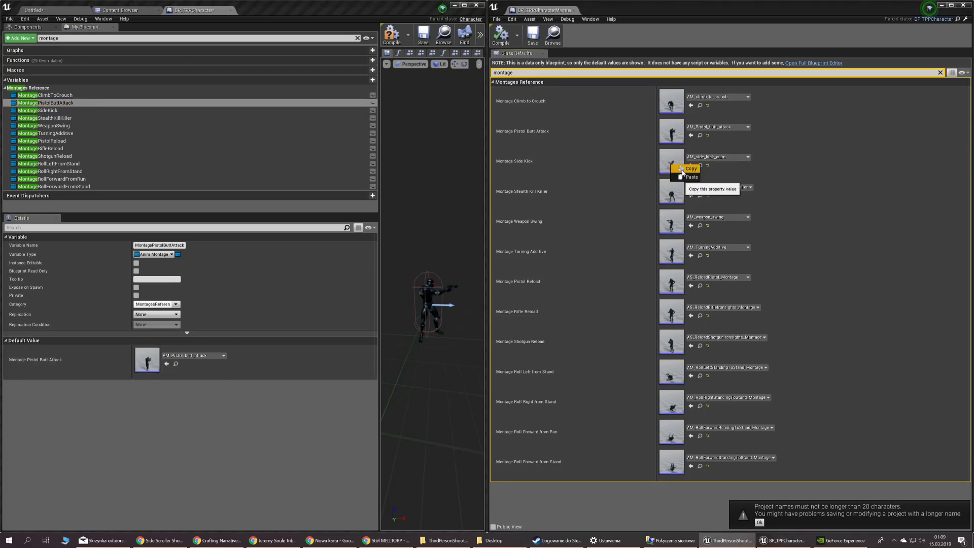
left_click(32, 110)
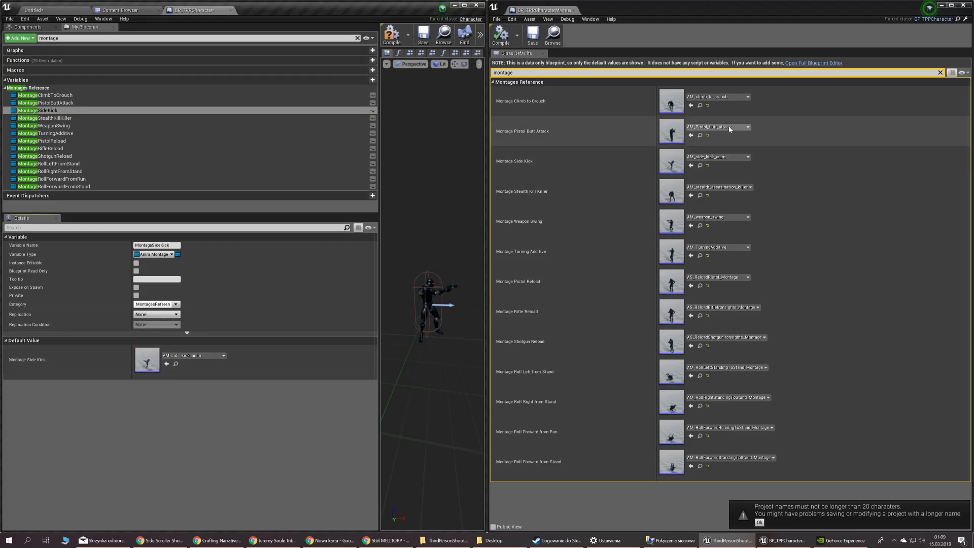
mouse_move(672, 182)
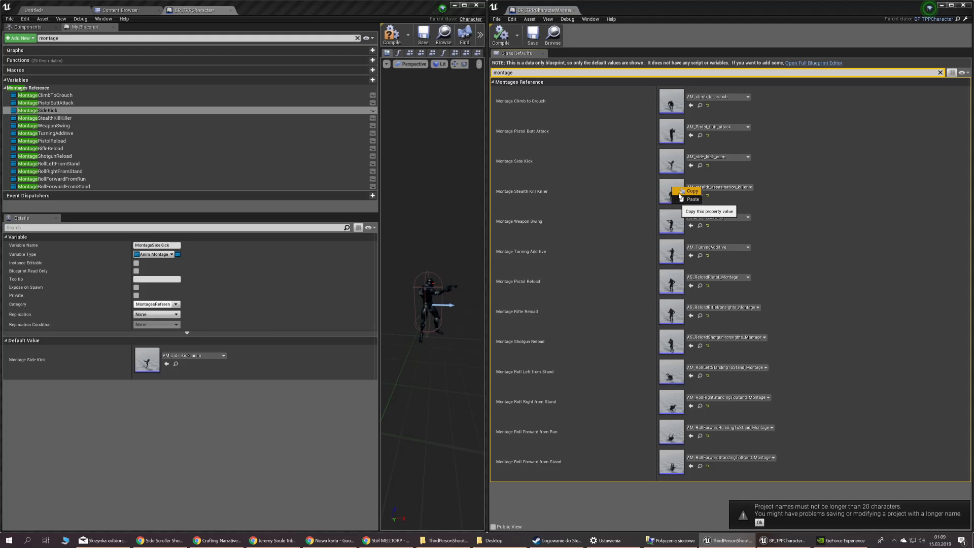
left_click(37, 118)
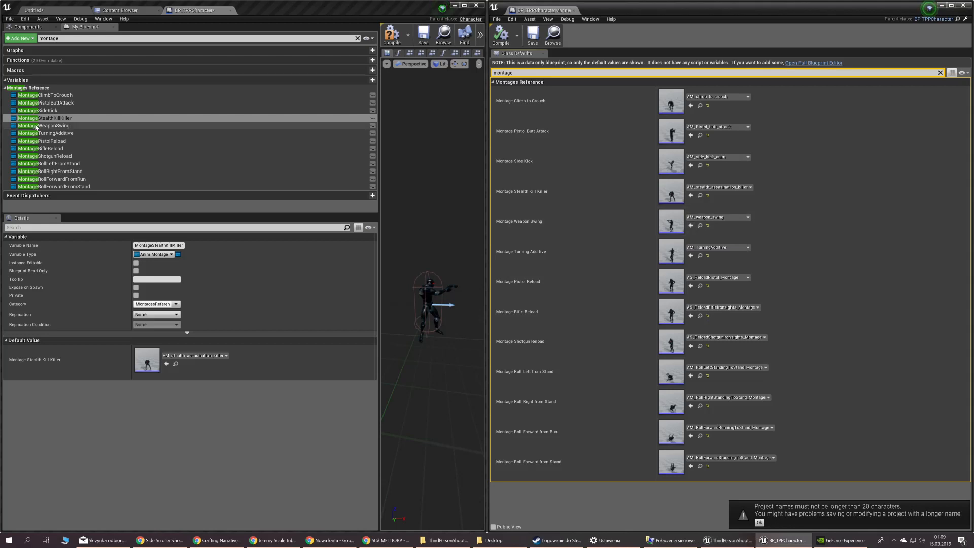
left_click(40, 133)
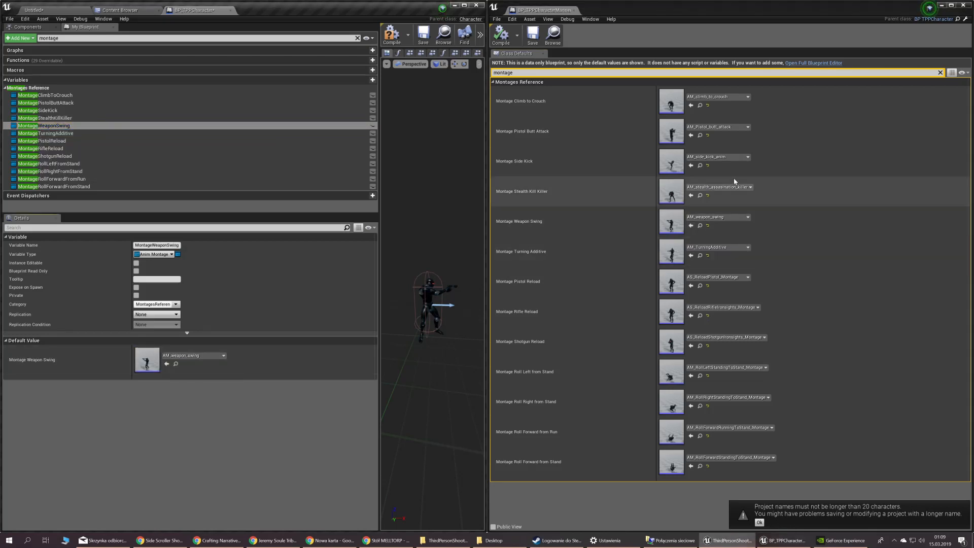
mouse_move(671, 223)
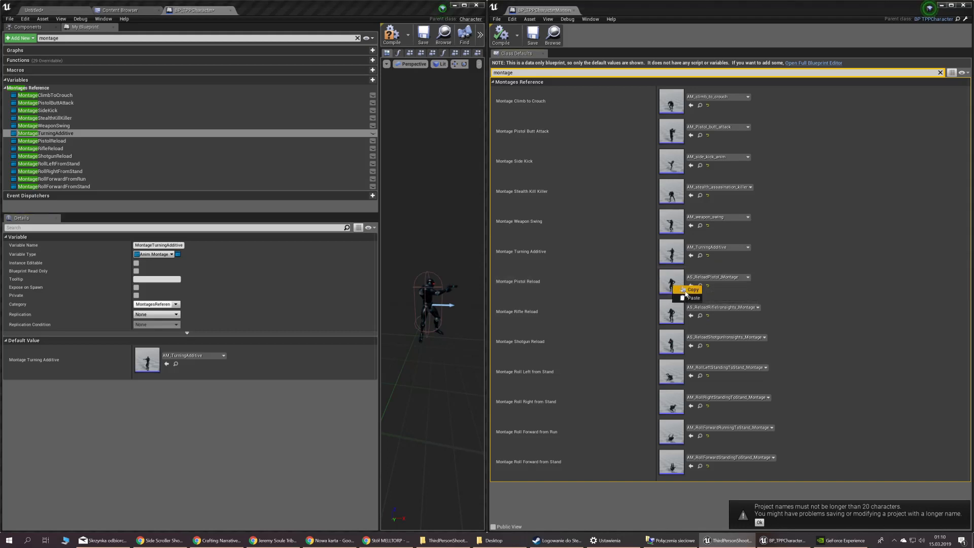
Step: Fill Pistol, Rifle, Shotgun Reload and Roll Left, Right, Forward-from-Run with Mannequin montages
left_click(38, 141)
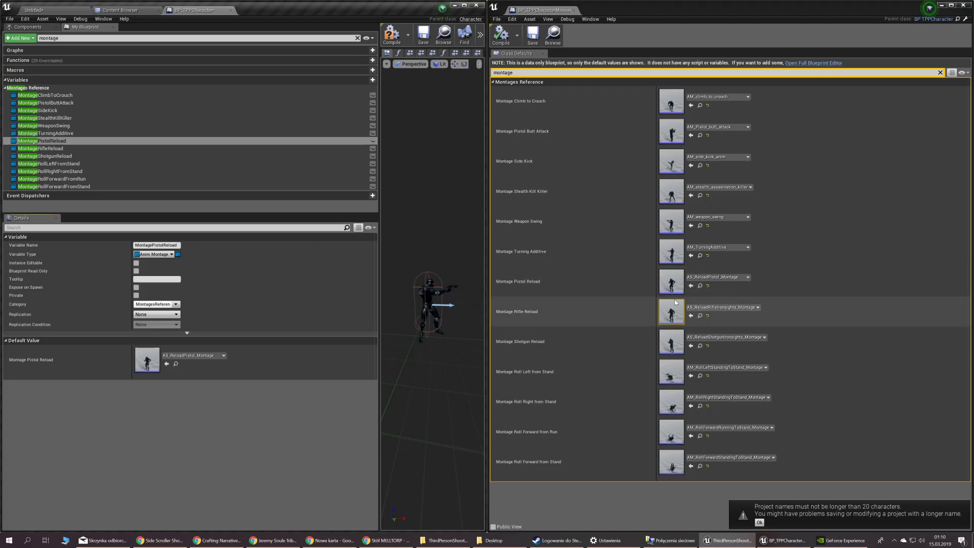
left_click(35, 148)
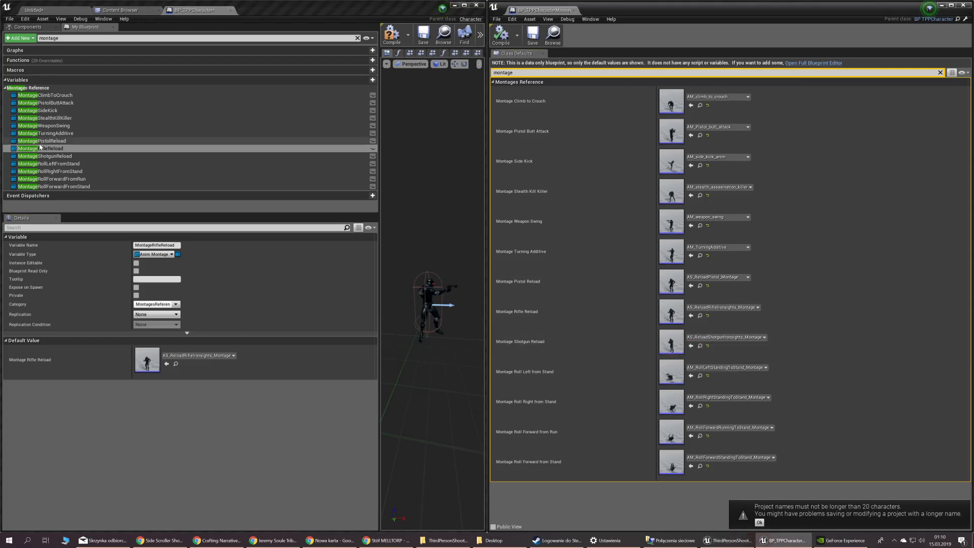
left_click(43, 156)
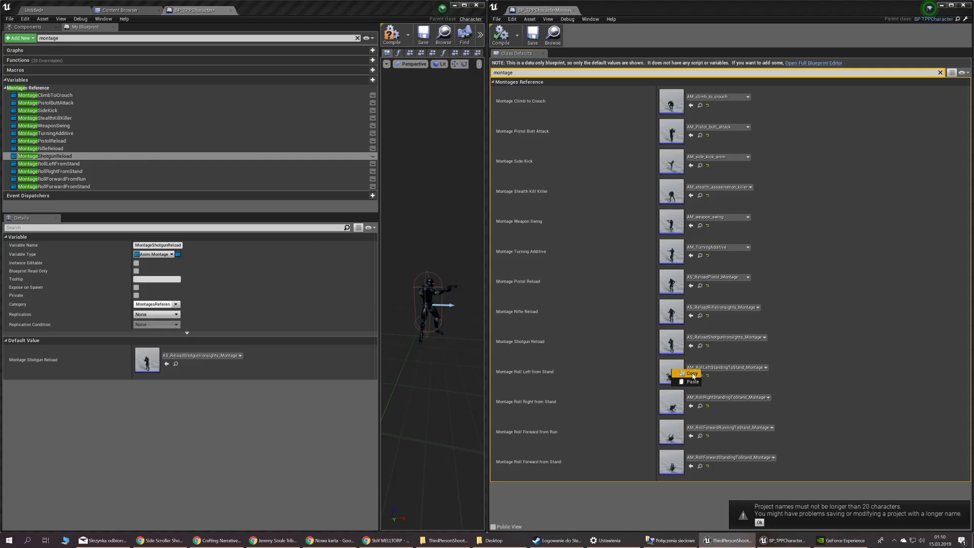
left_click(46, 163)
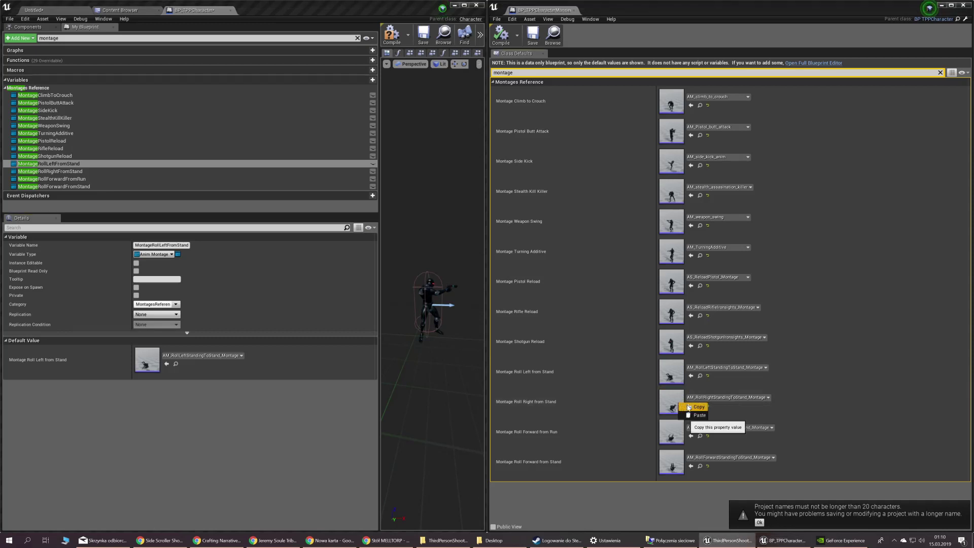
left_click(48, 171)
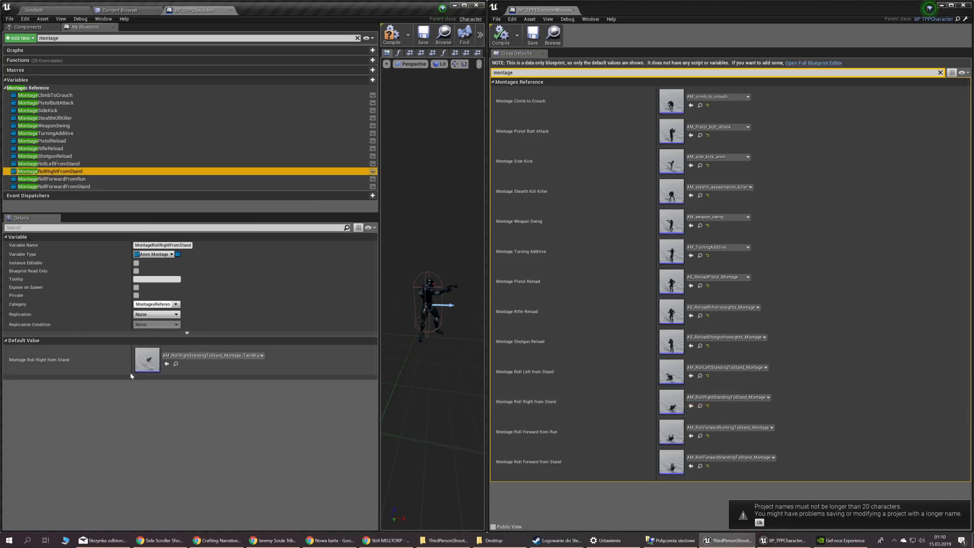
mouse_move(674, 435)
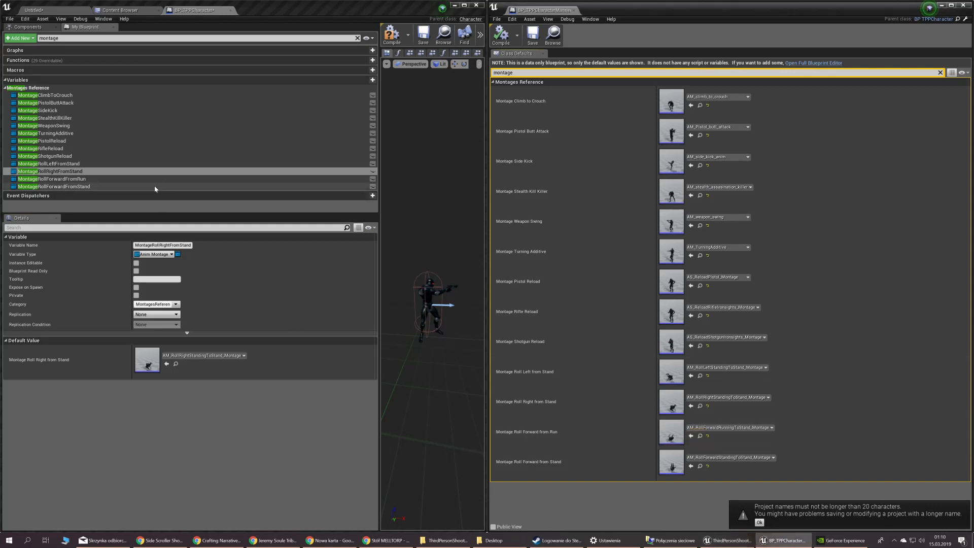
left_click(55, 179)
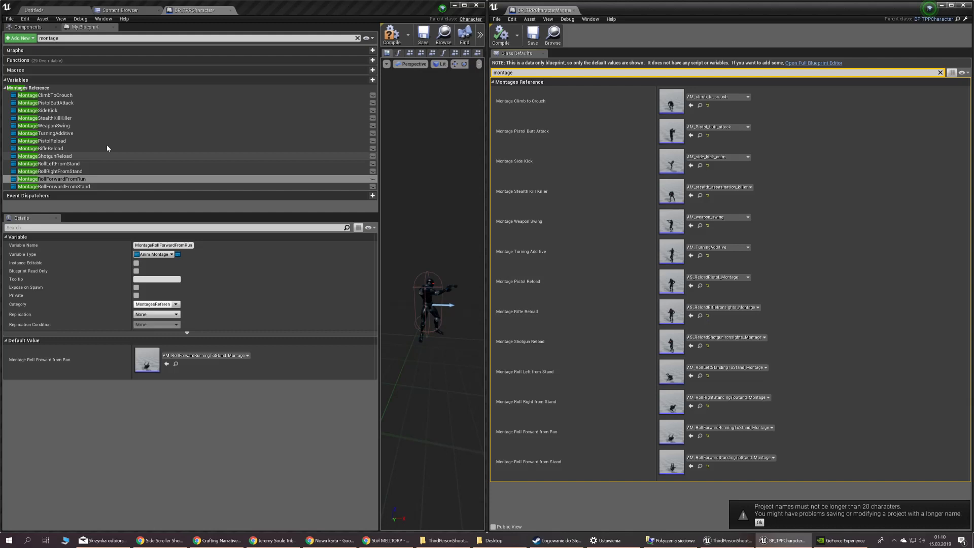
left_click(53, 186)
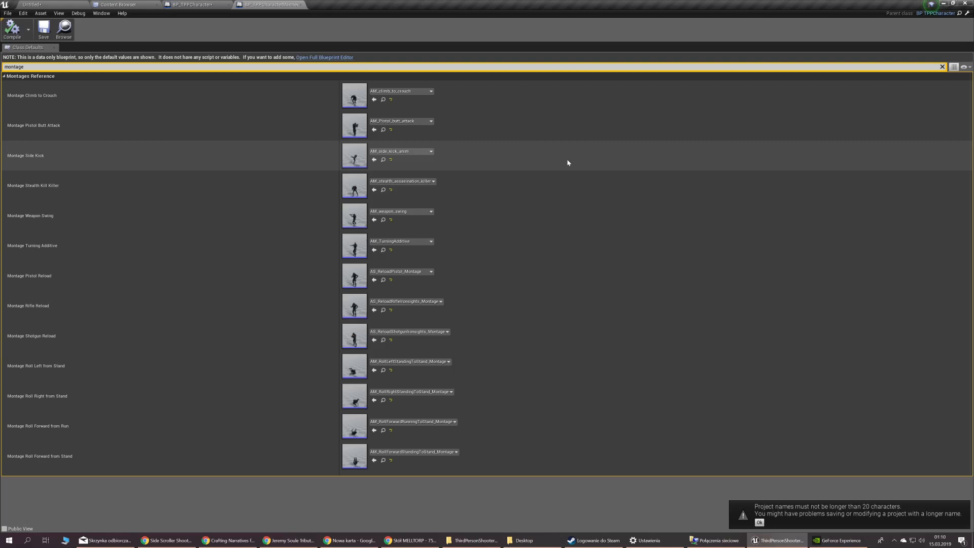
mouse_move(144, 21)
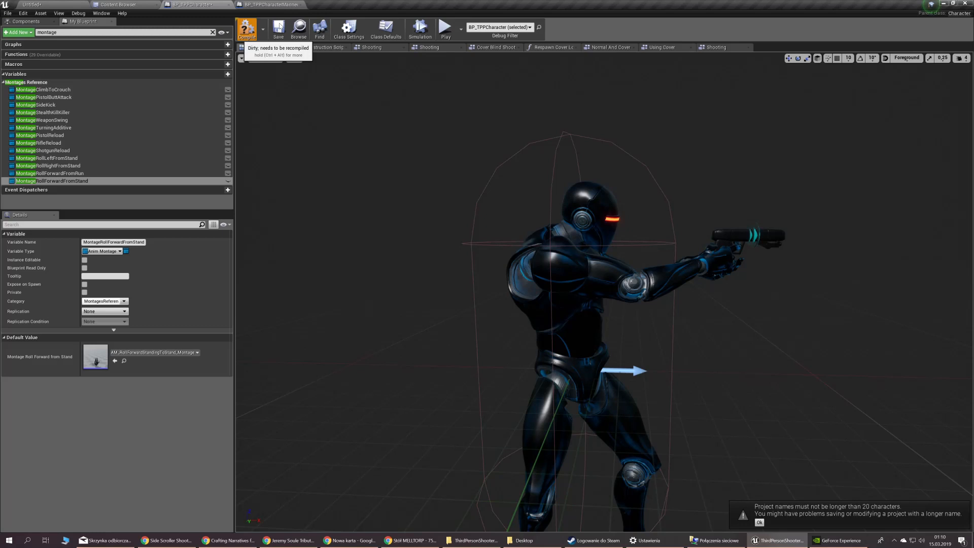
Step: Compile and save BP_TPPCharacter after filling Roll Forward from Stand
left_click(246, 29)
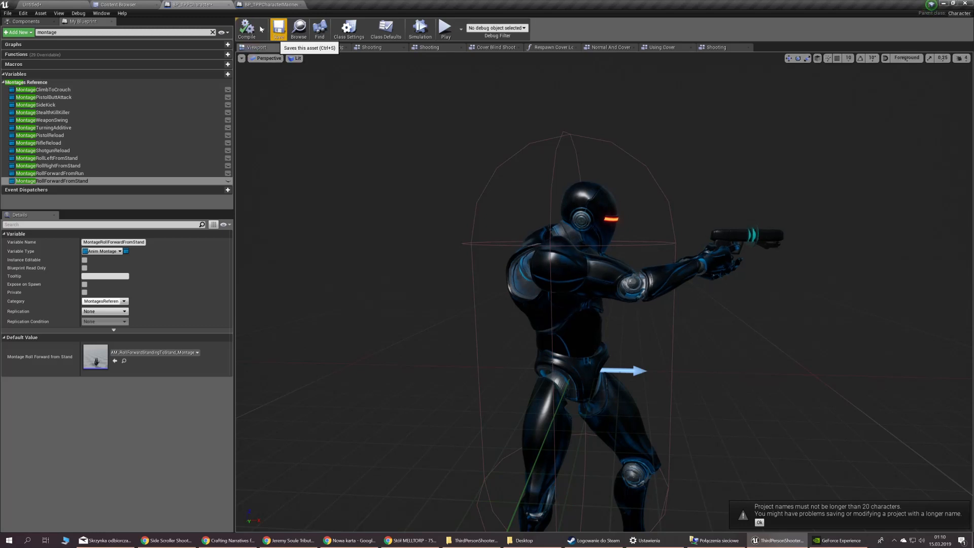
left_click(447, 28)
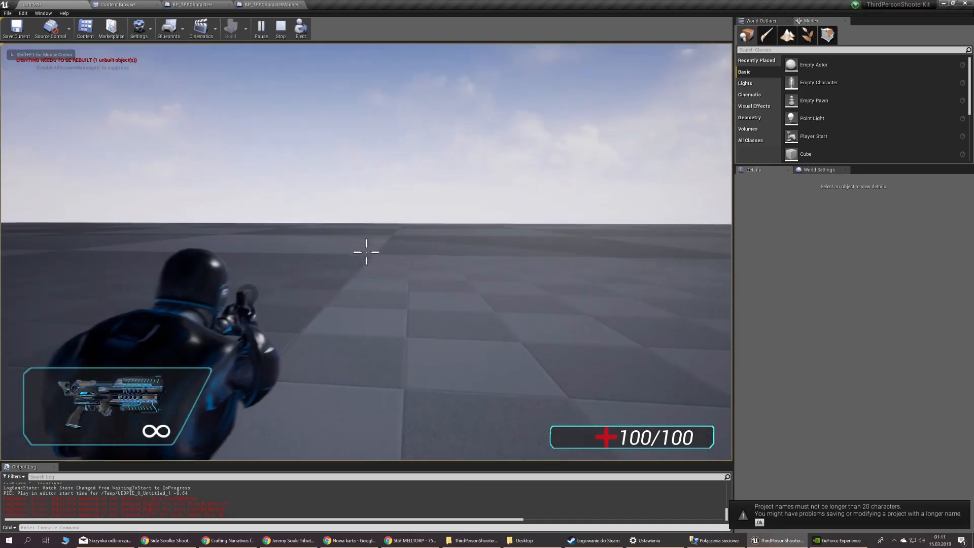
Step: Play-test the converted character carrying a rifle, then stop the session
left_click(366, 253)
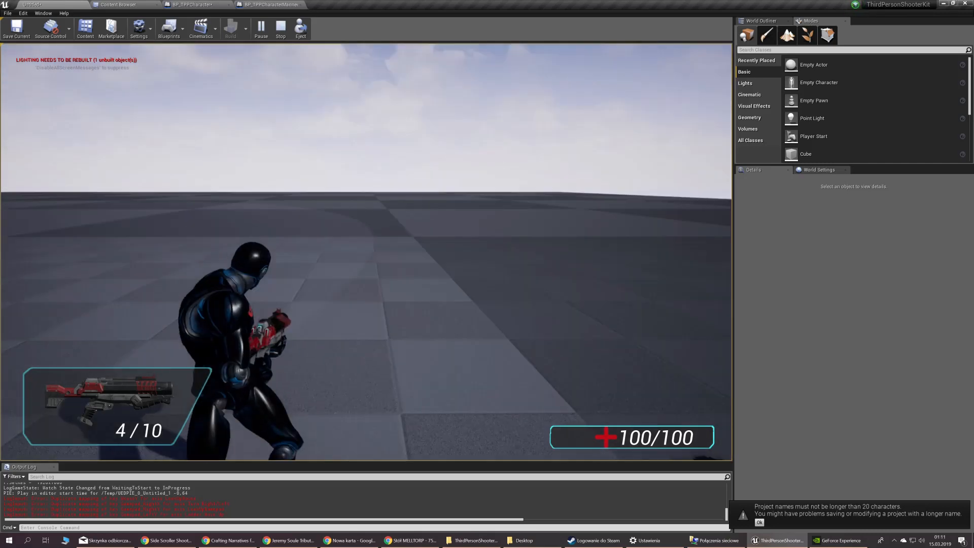
left_click(282, 28)
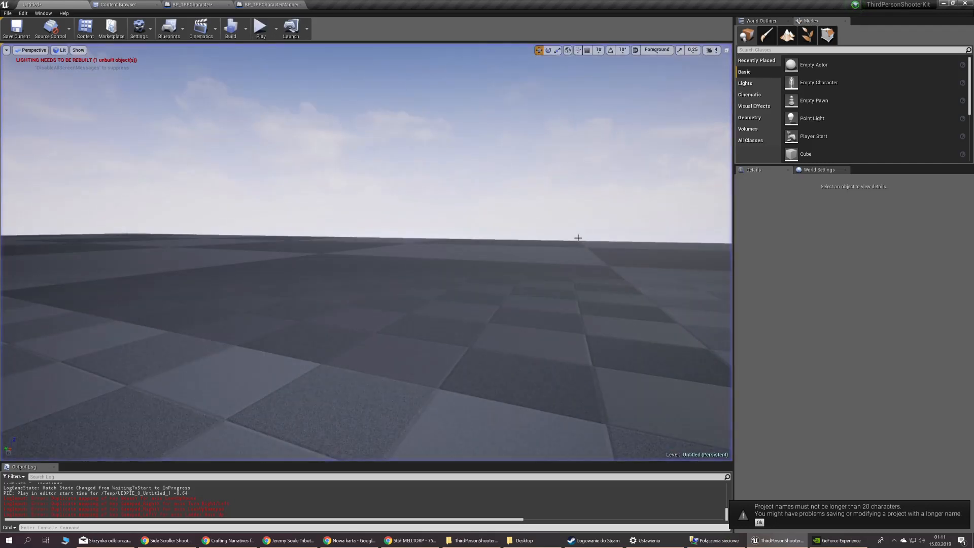